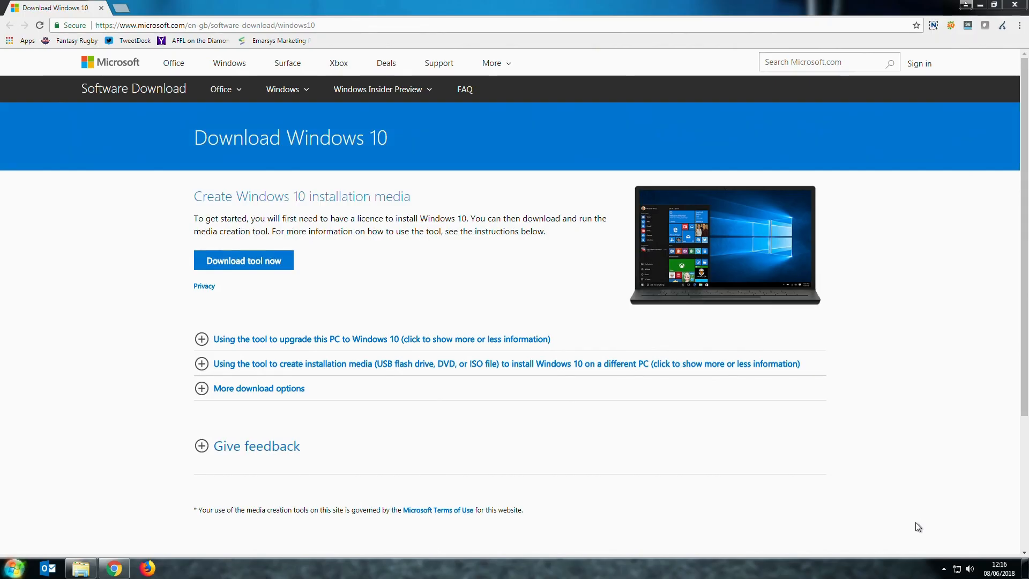
Download the Windows 10 media creation tool, run it, and approve User Account Control
left_click(243, 260)
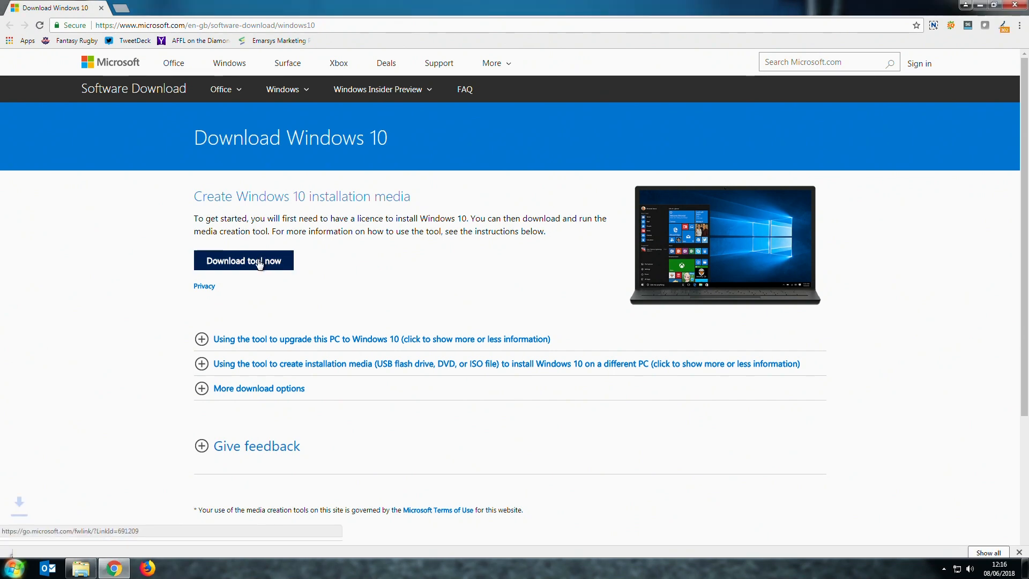
left_click(242, 260)
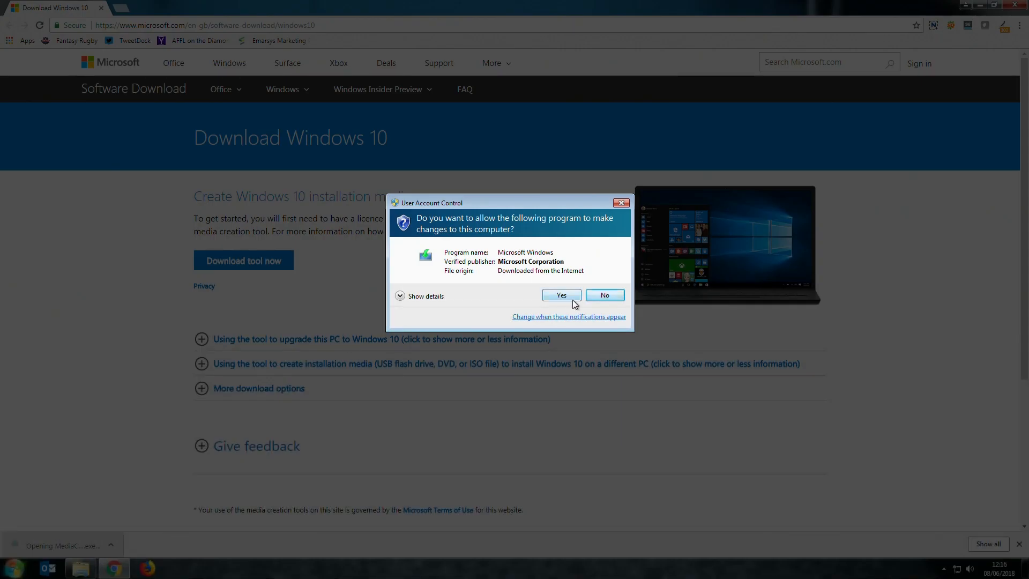
left_click(561, 294)
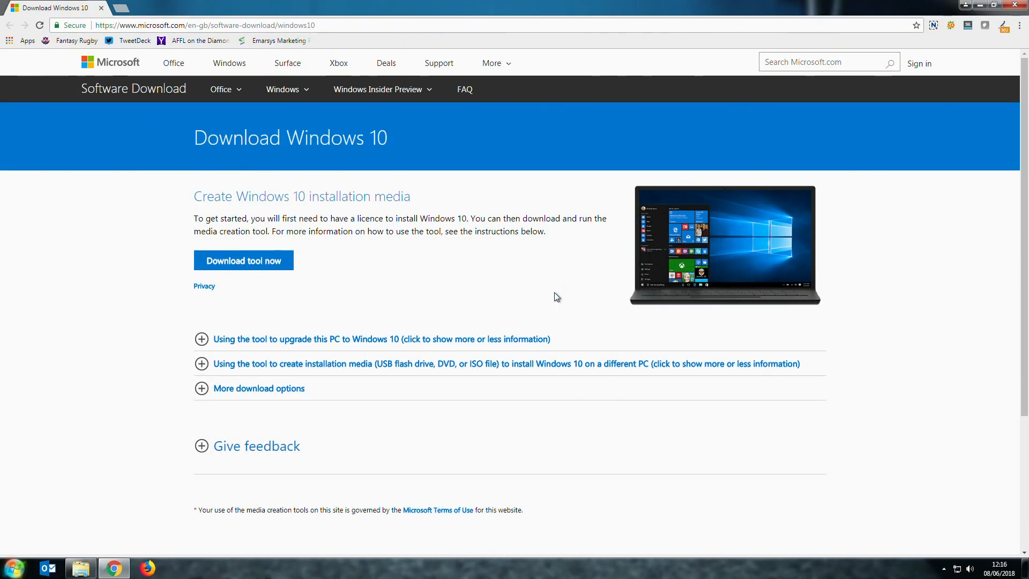
Accept the licence, choose to create installation media, and set English (United Kingdom)
left_click(242, 260)
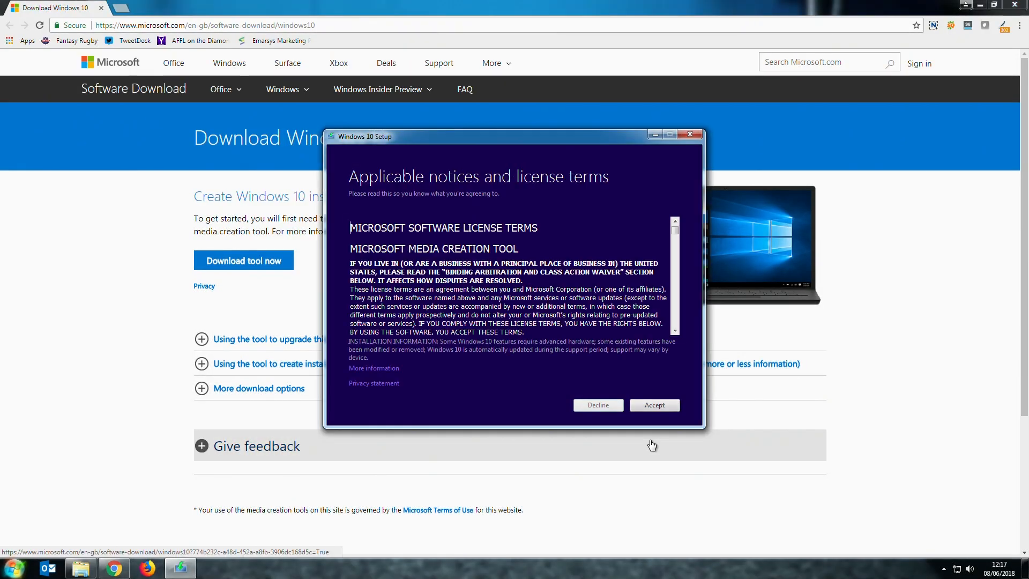
mouse_move(633, 397)
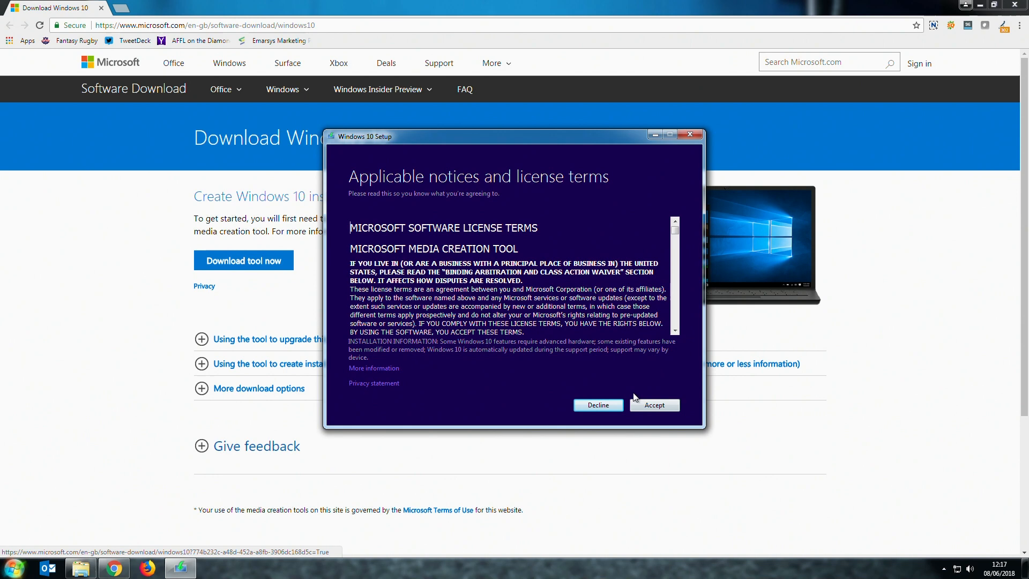
left_click(654, 405)
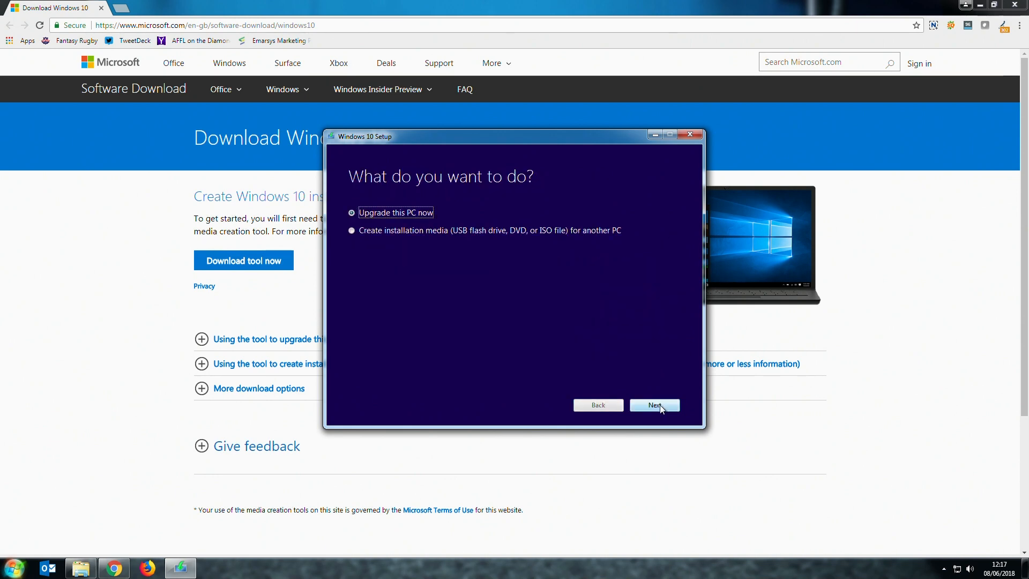
left_click(352, 231)
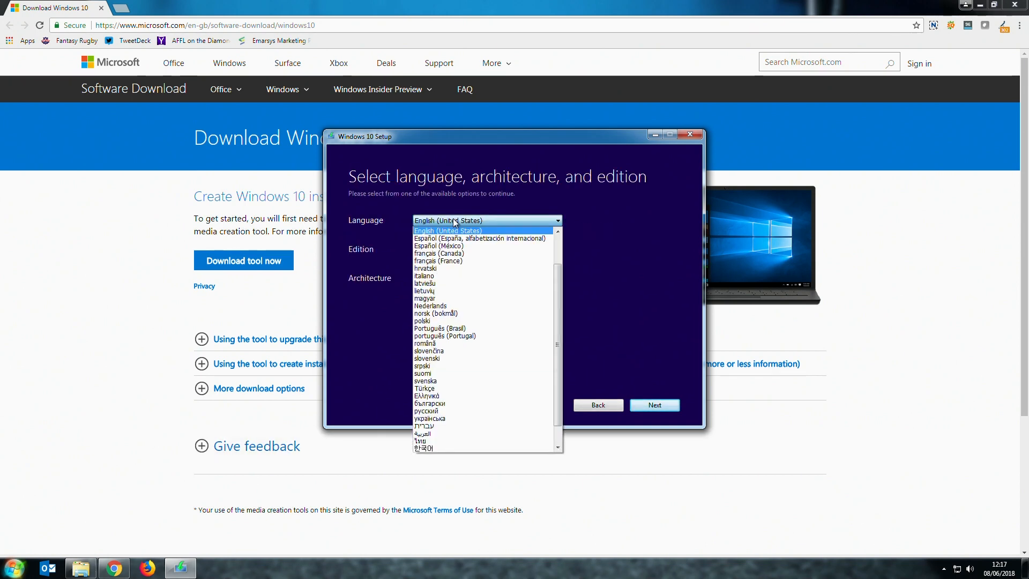
left_click(448, 219)
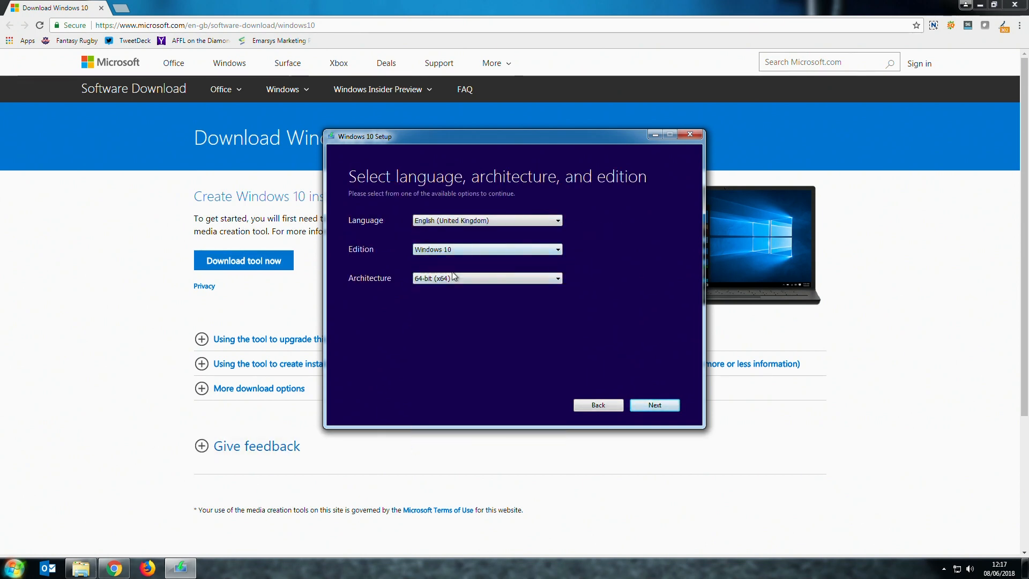
left_click(553, 277)
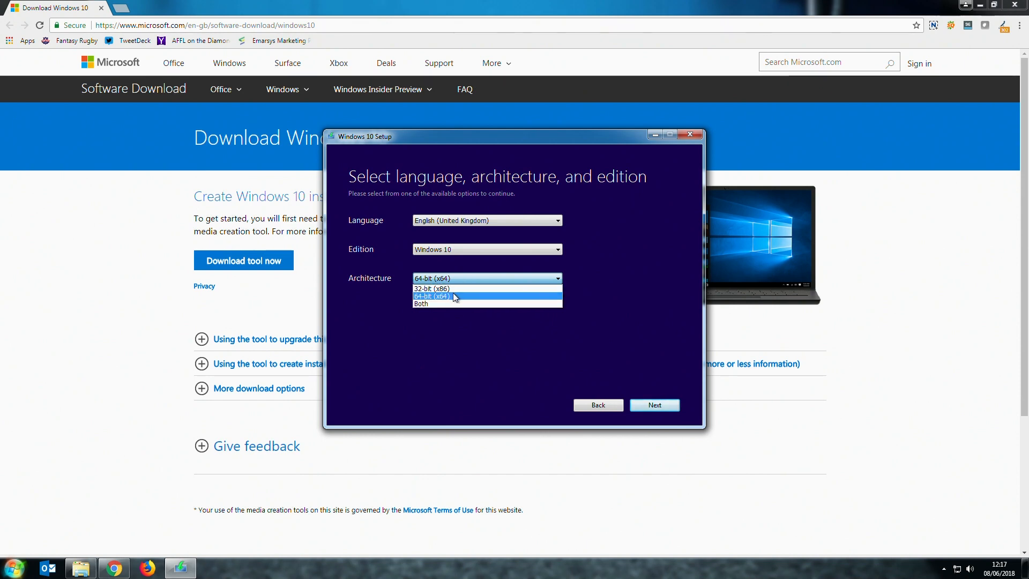
Keep 64-bit architecture, pick USB flash drive media, and select the removable drive
left_click(453, 296)
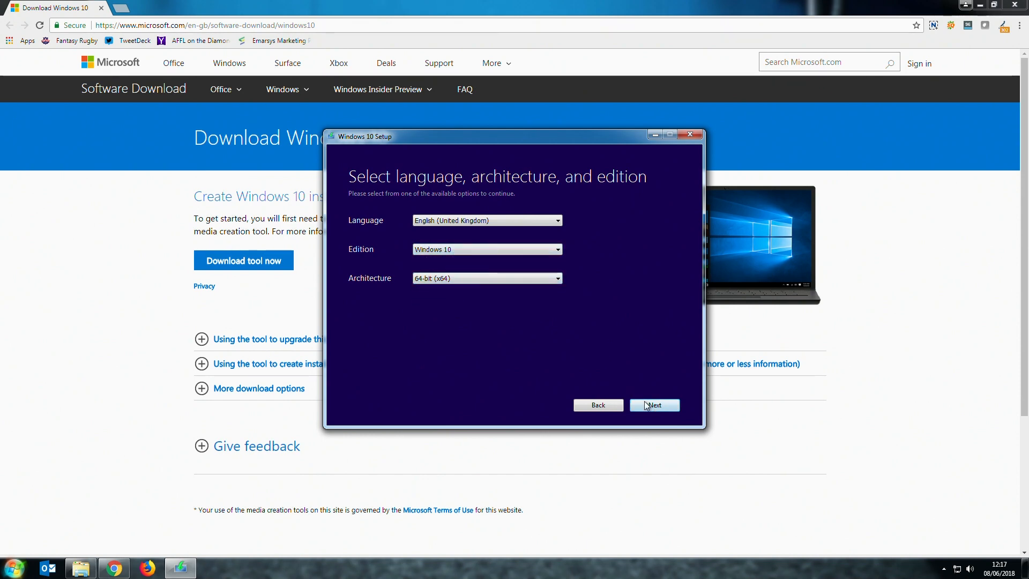
left_click(655, 405)
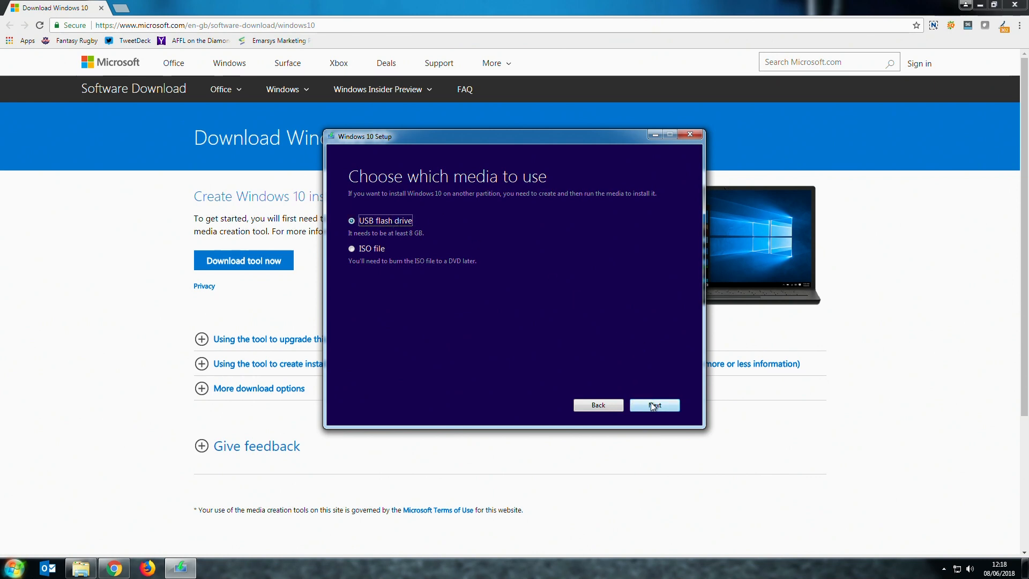
left_click(654, 404)
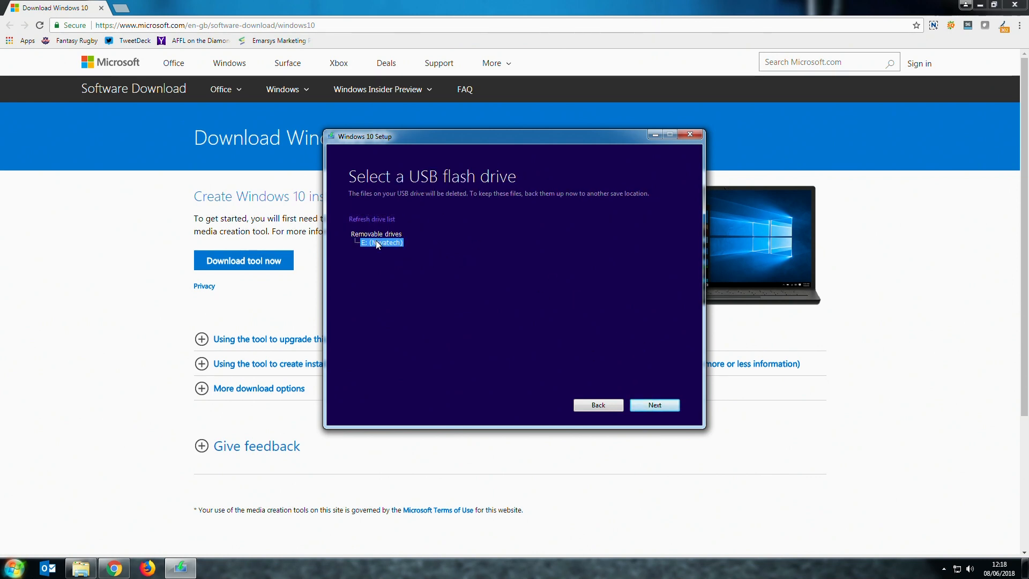
left_click(654, 404)
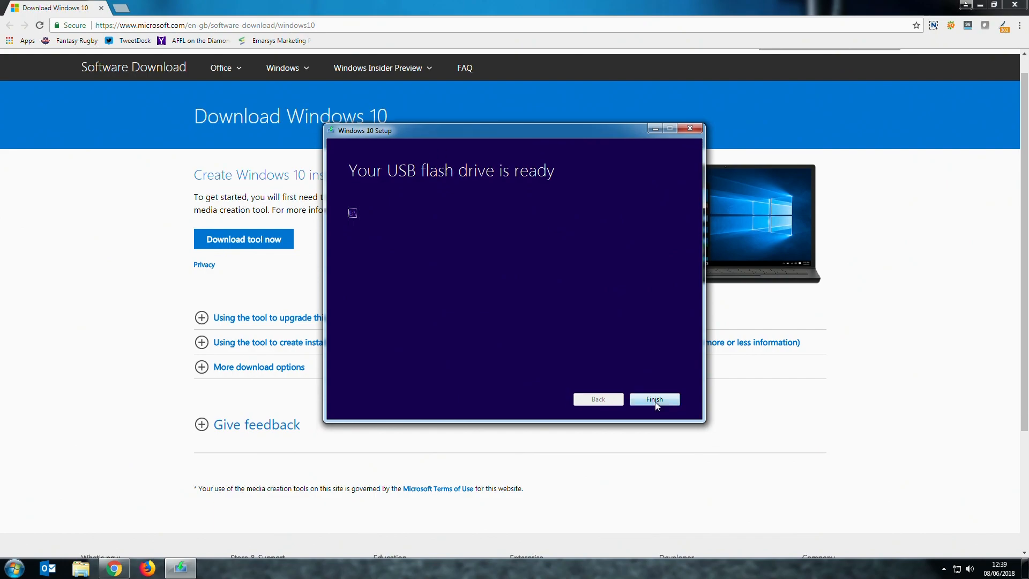
Finish the Media Creation Tool once the USB flash drive is ready
left_click(653, 399)
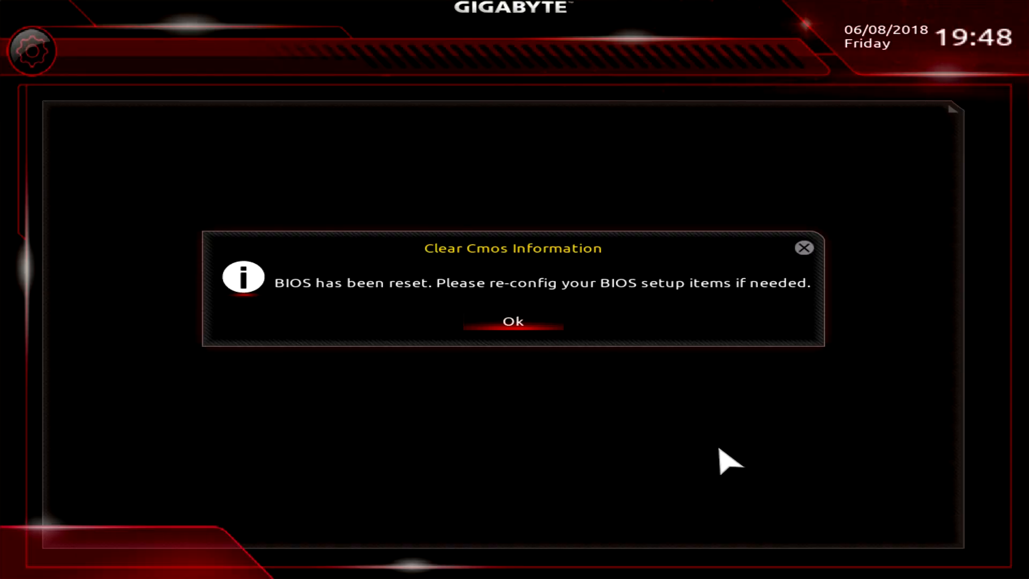
Check that Boot Option #1 is the UEFI Generic Flash Disk, ahead of the WD SSD
left_click(514, 321)
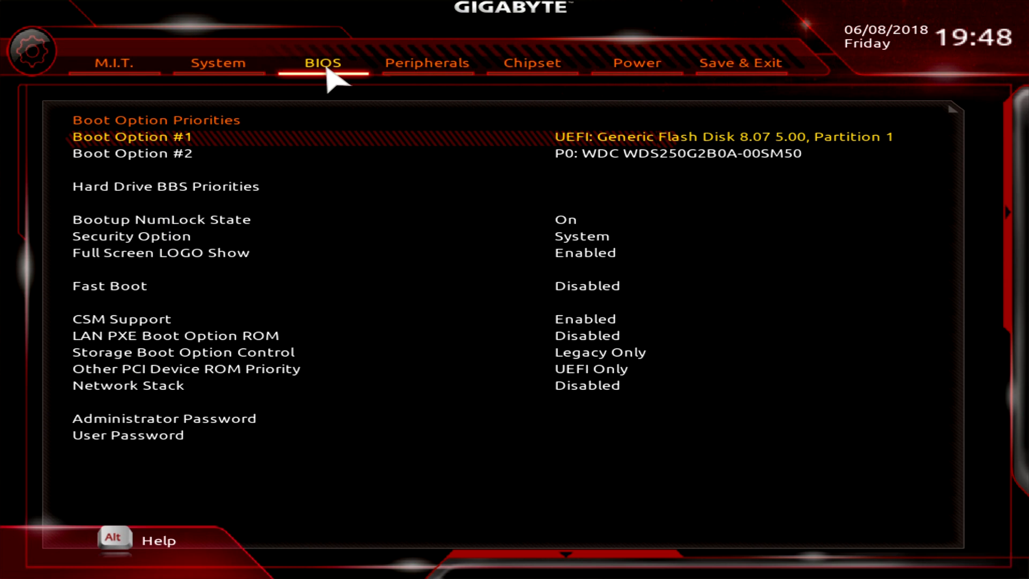
mouse_move(532, 141)
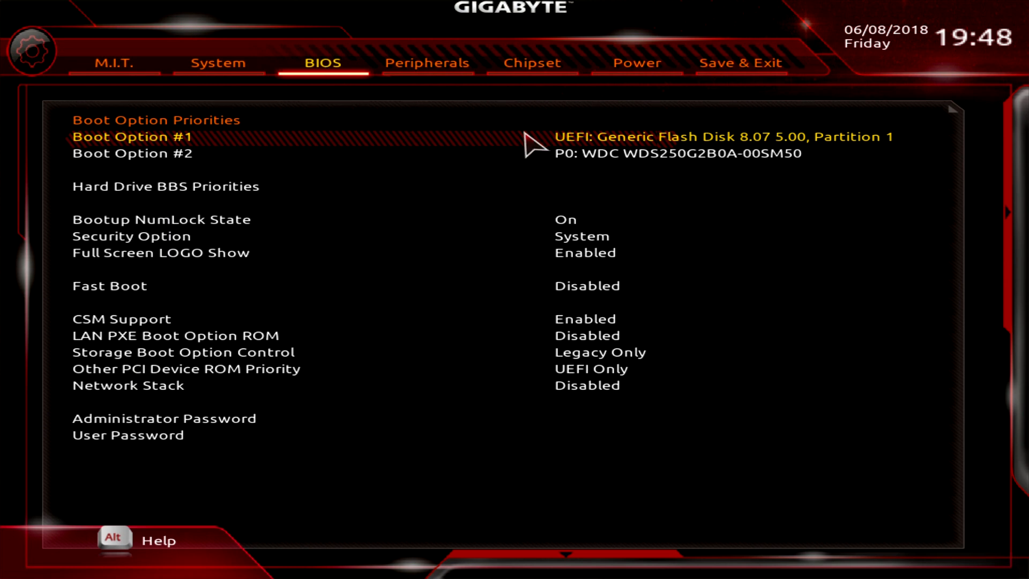
mouse_move(576, 149)
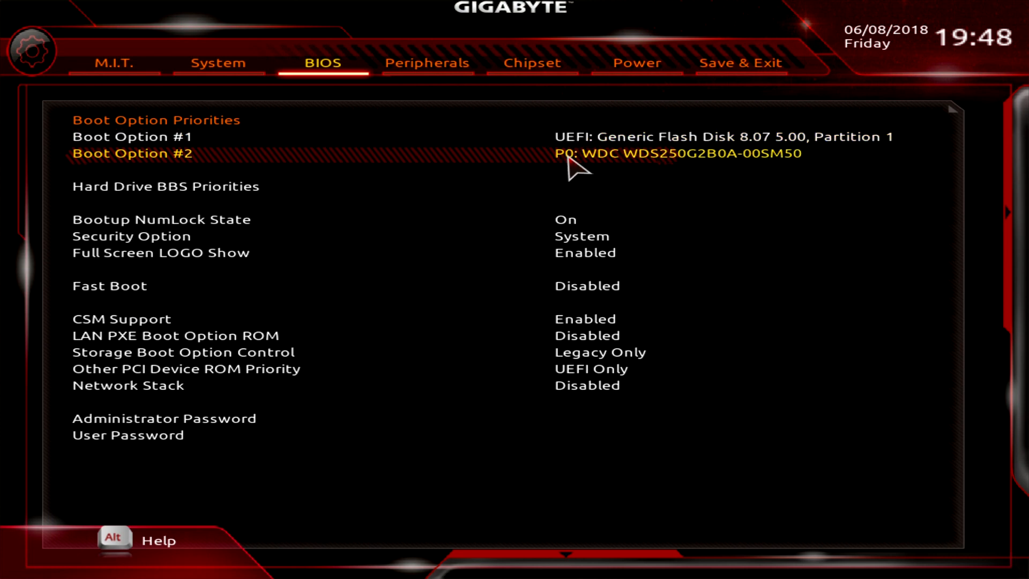
left_click(740, 64)
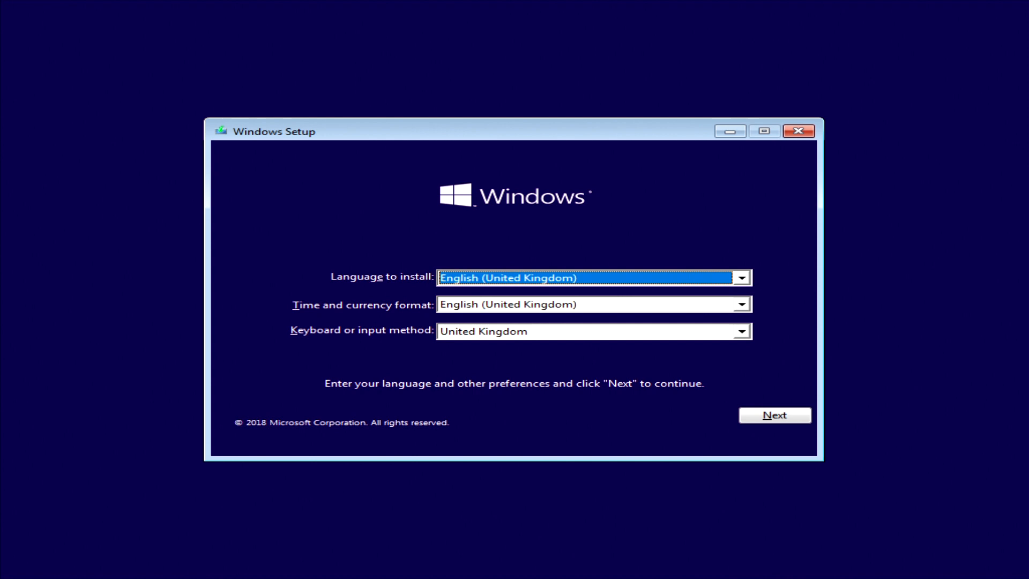
Confirm UK English language, time format and keyboard to continue to installation
left_click(774, 415)
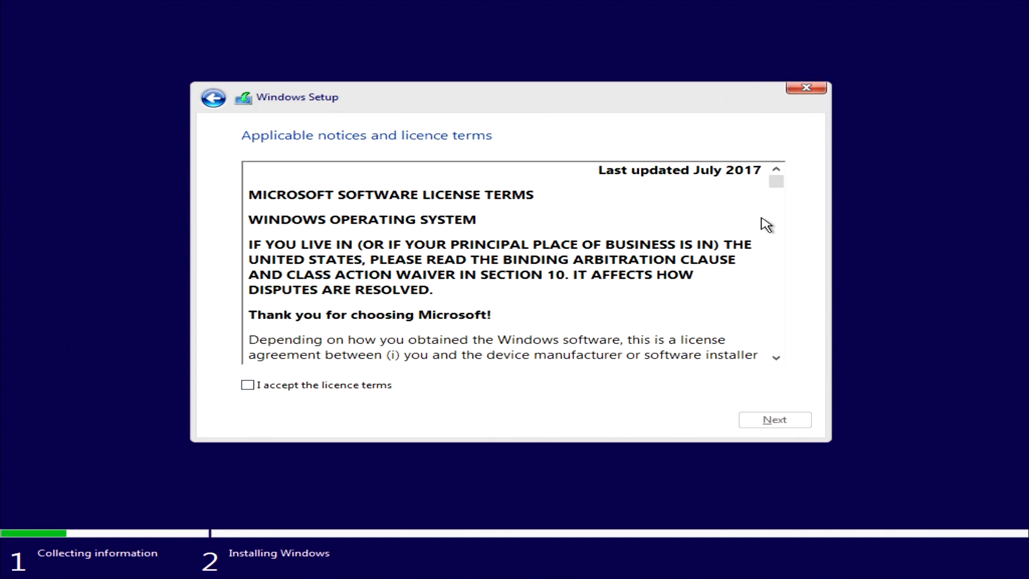
Accept the Windows licence terms and choose Custom: Install Windows only (advanced)
left_click(248, 385)
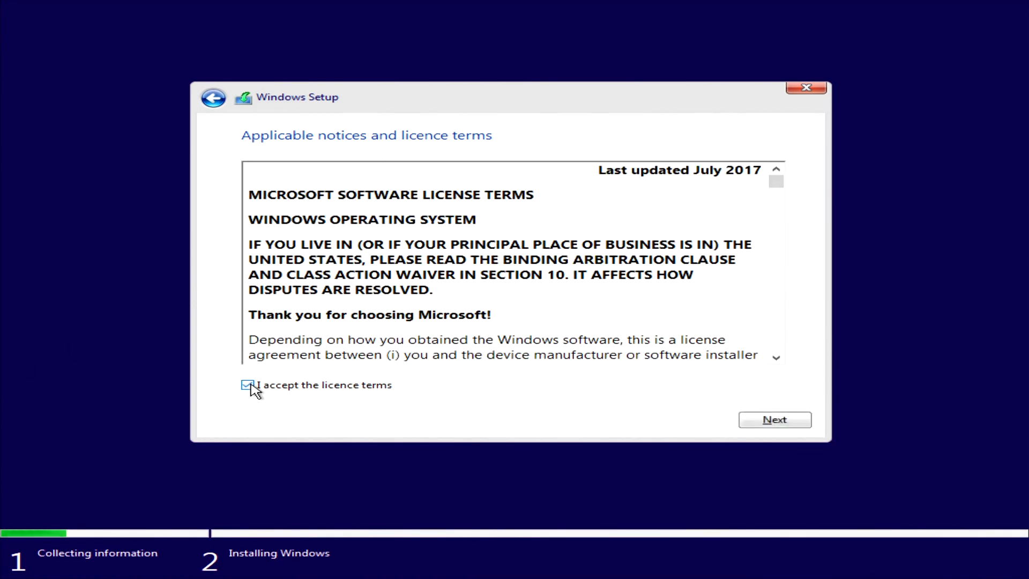
left_click(774, 419)
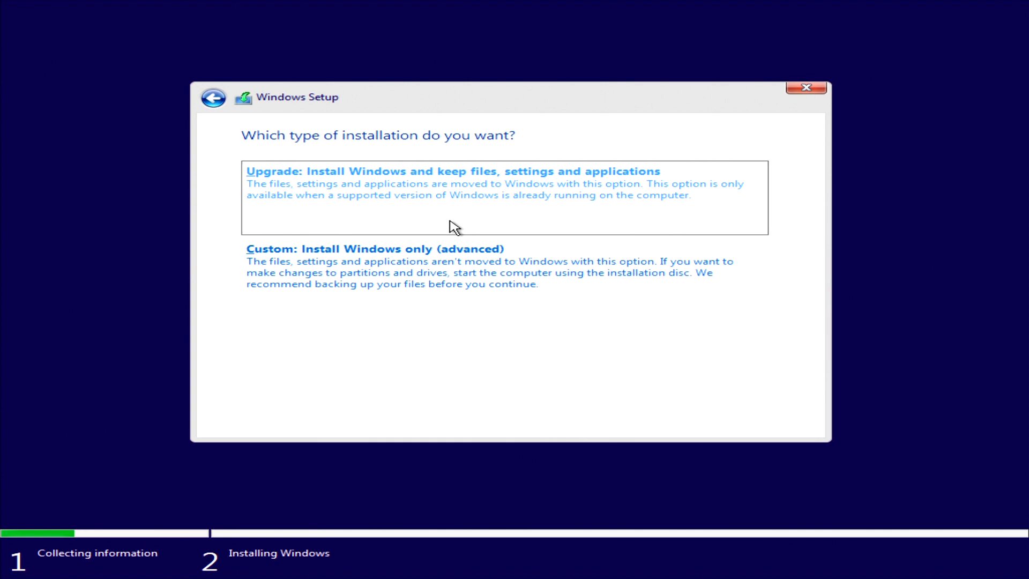
mouse_move(739, 242)
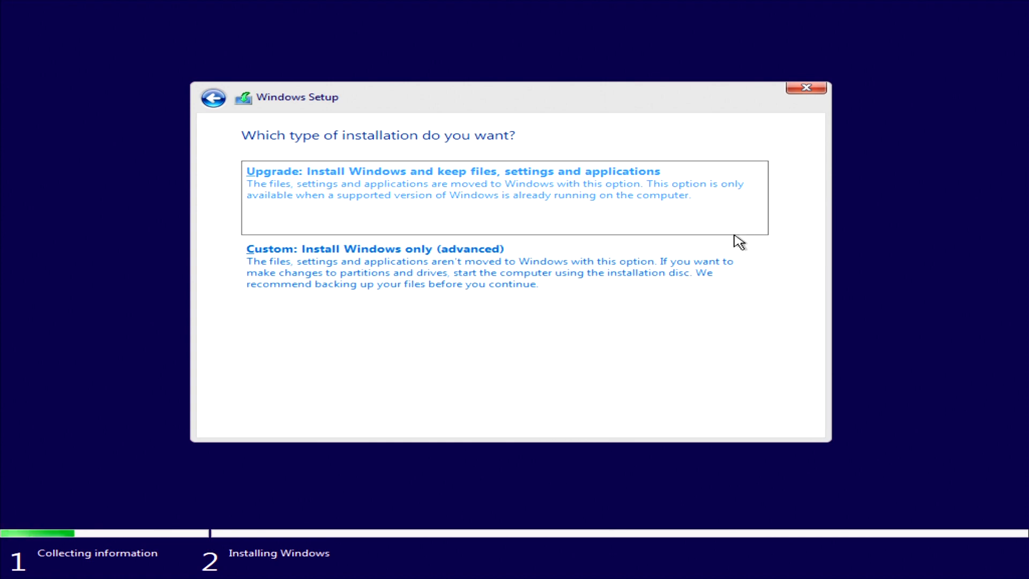
left_click(374, 265)
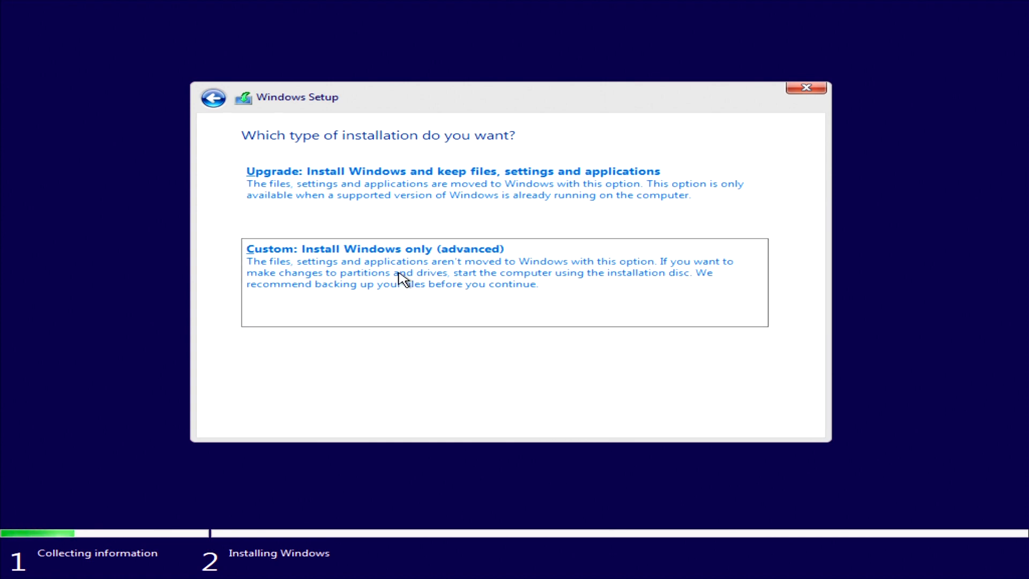
Install Windows onto Drive 0's 232.9 GB unallocated space
left_click(373, 249)
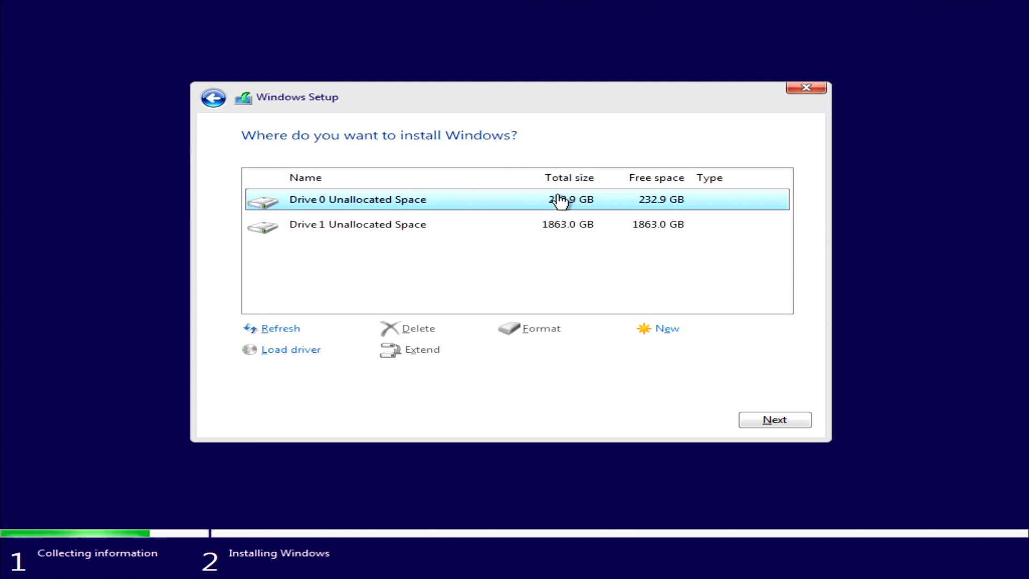
mouse_move(553, 238)
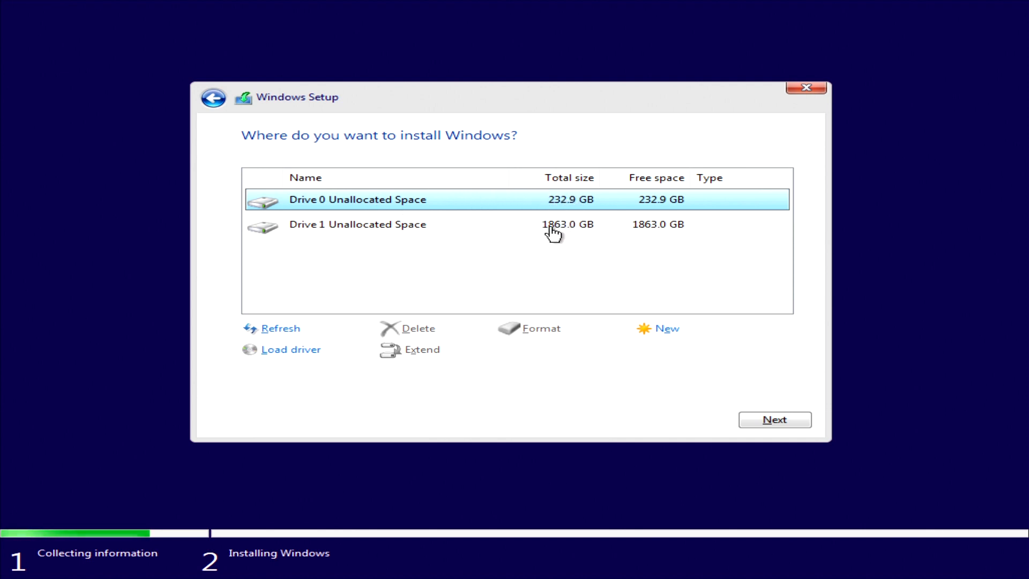
mouse_move(814, 444)
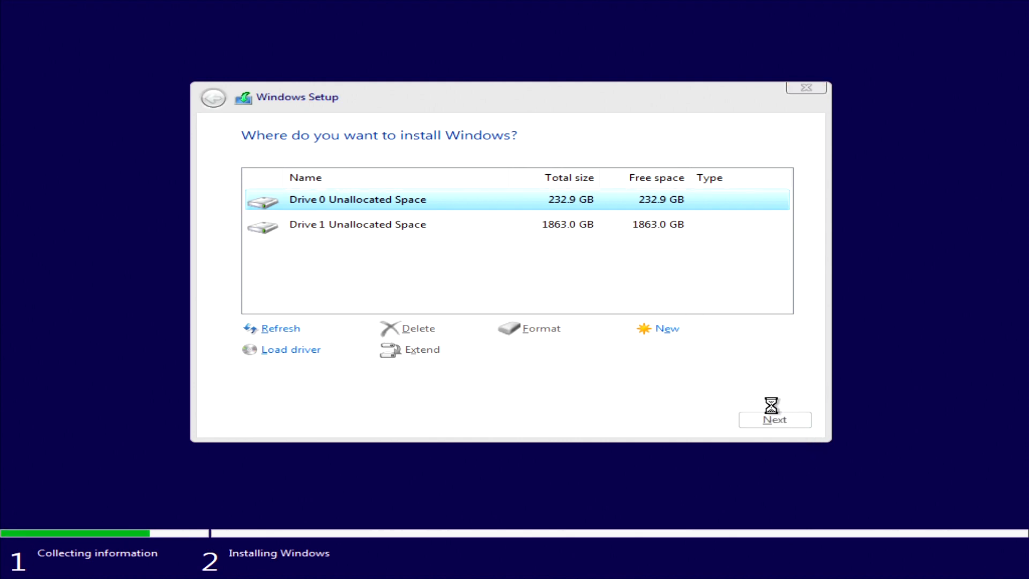
left_click(774, 419)
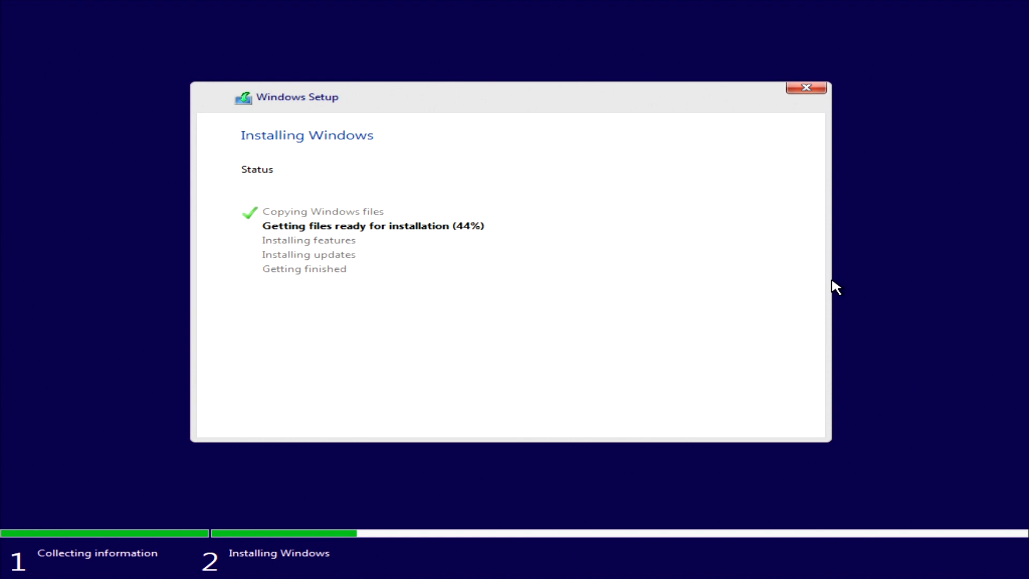
mouse_move(755, 258)
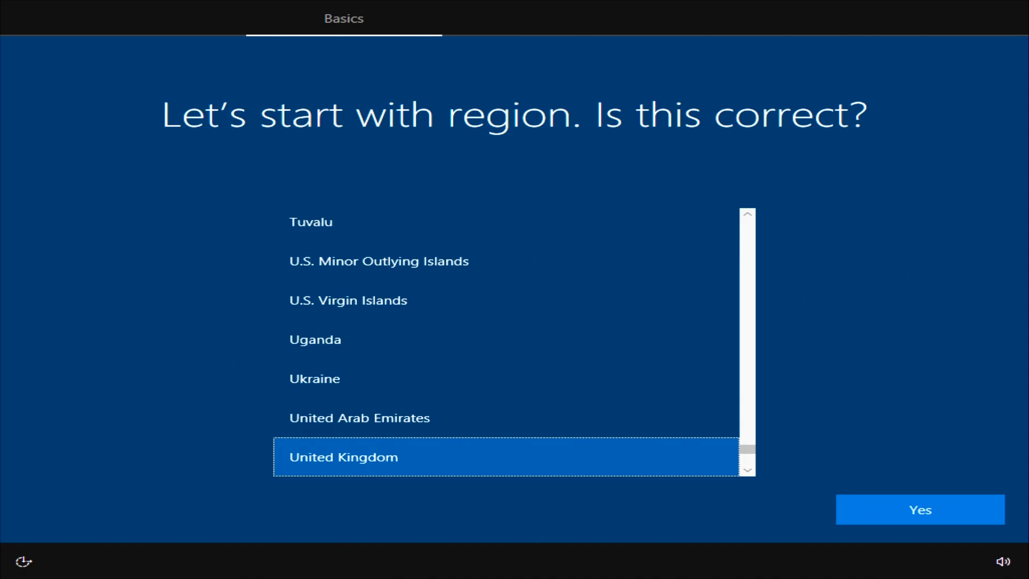
Confirm United Kingdom region, skip a second keyboard layout, and skip network connection
left_click(920, 509)
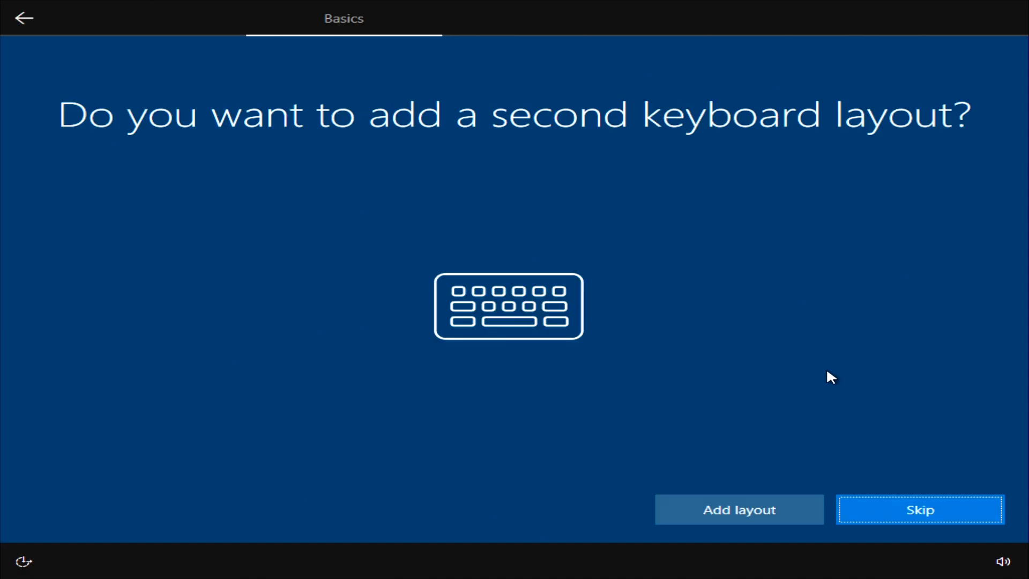
left_click(920, 509)
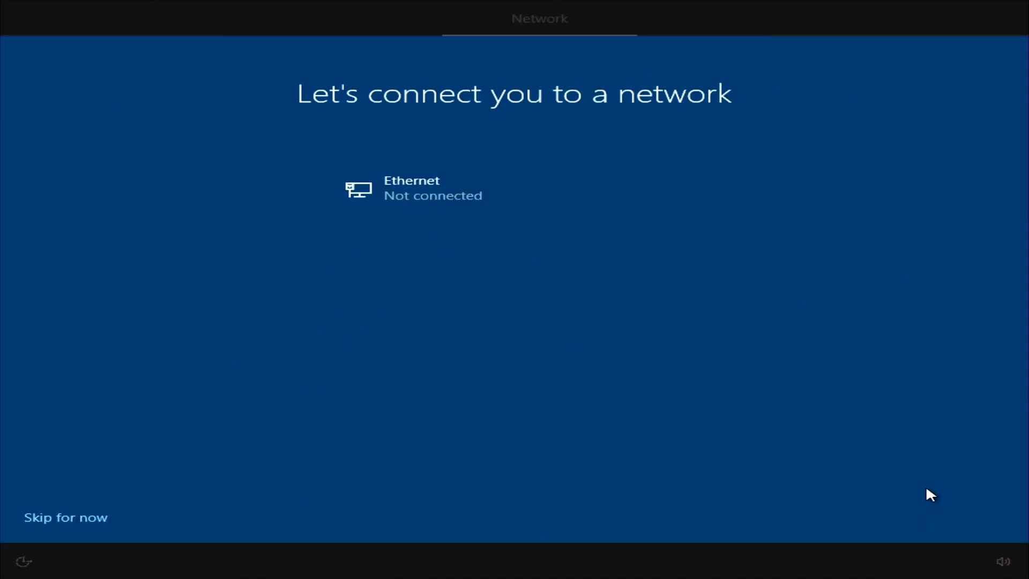
left_click(66, 517)
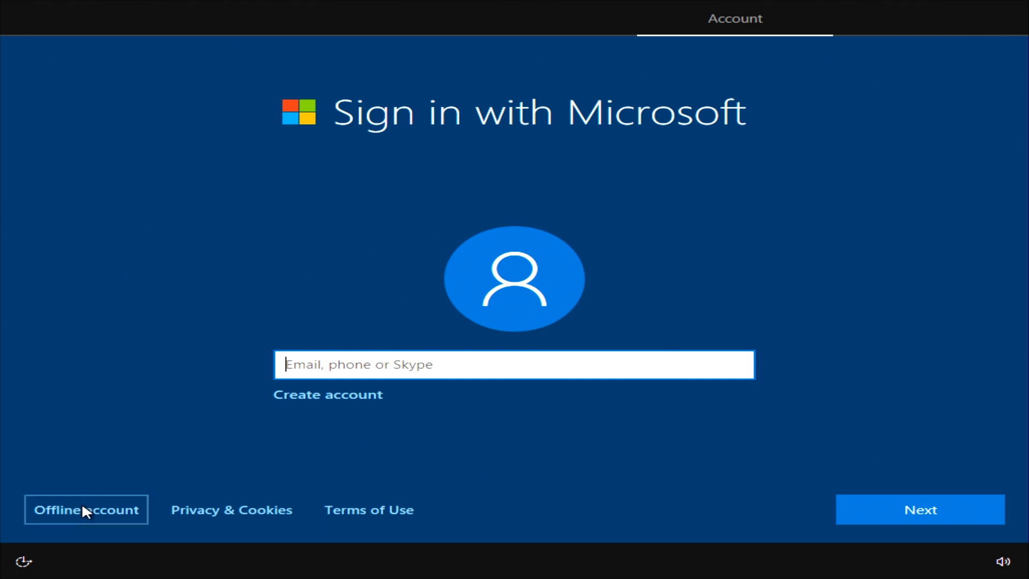
Create an offline local account with a user name and password
left_click(85, 509)
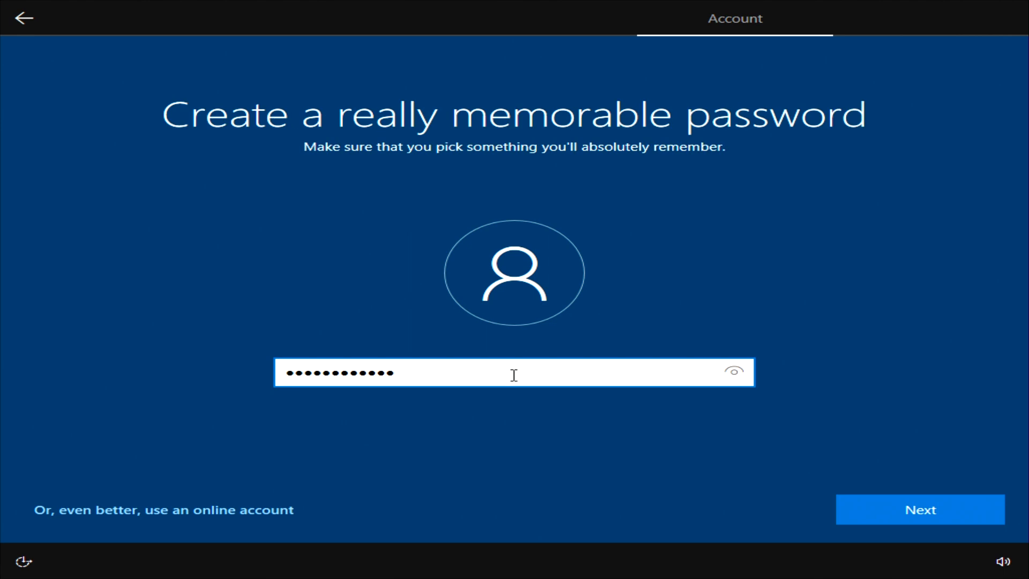
left_click(919, 509)
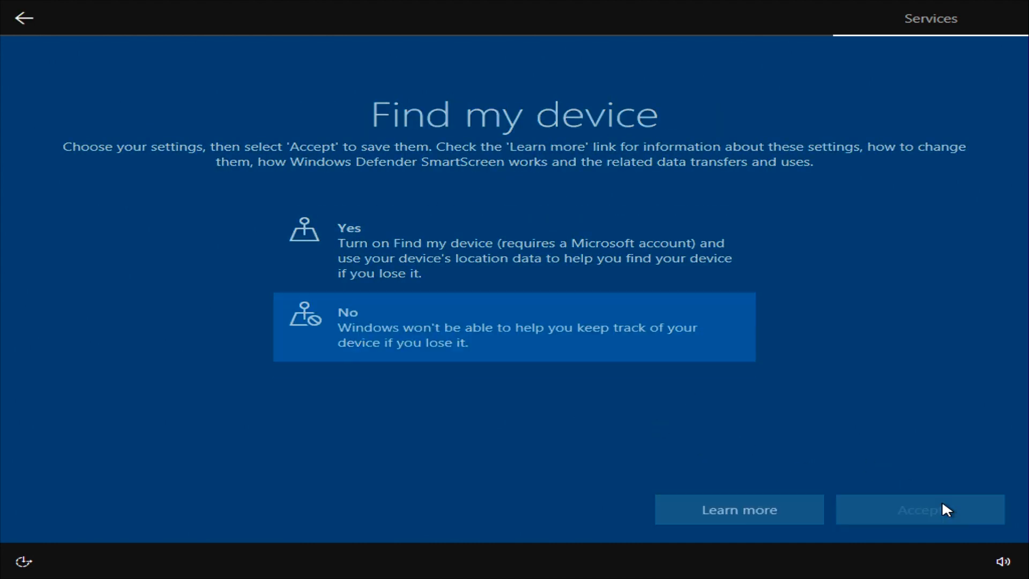
Decline Find my device and answer the advertising ID question to reach the desktop
left_click(920, 509)
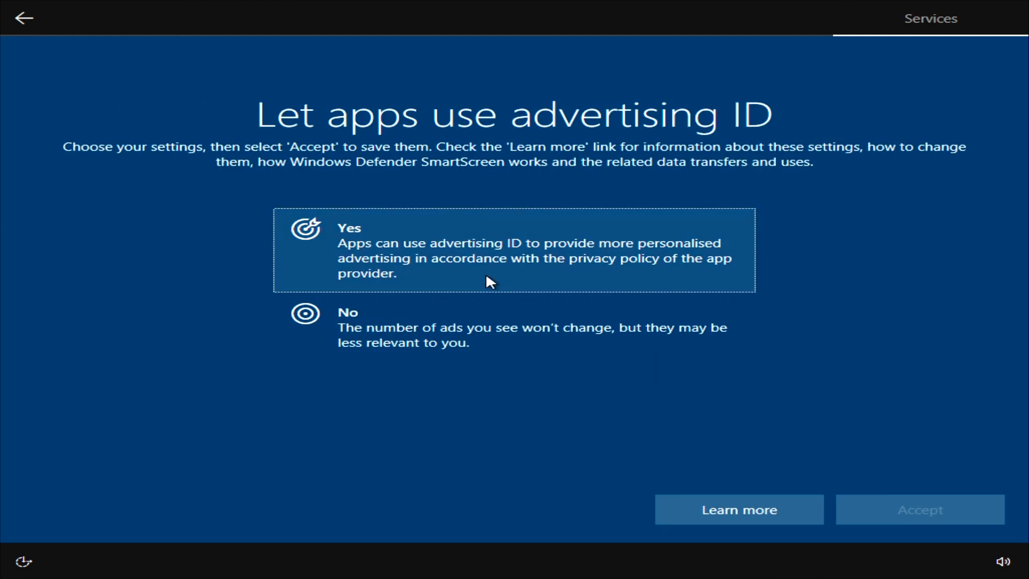
left_click(920, 509)
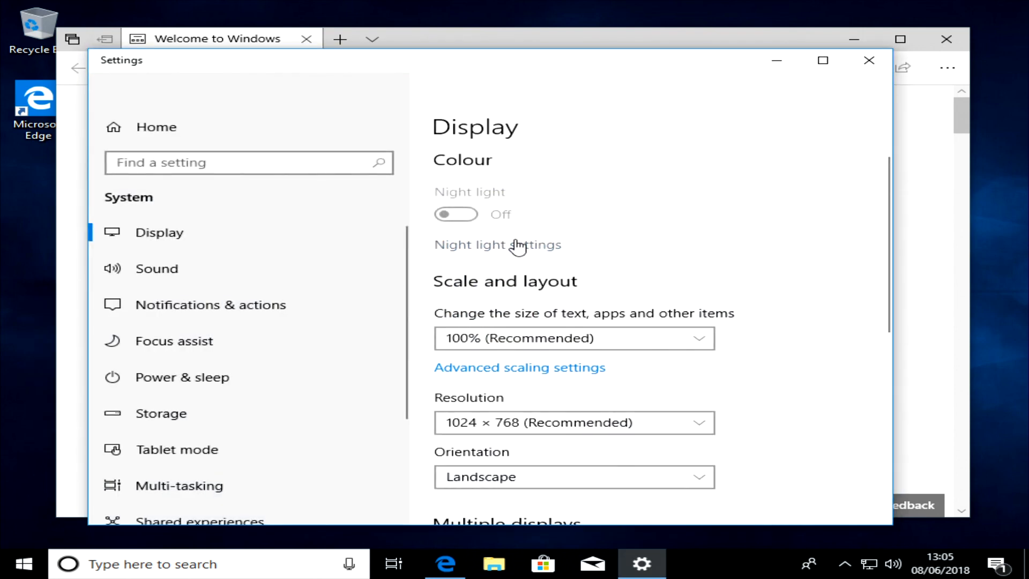
mouse_move(547, 427)
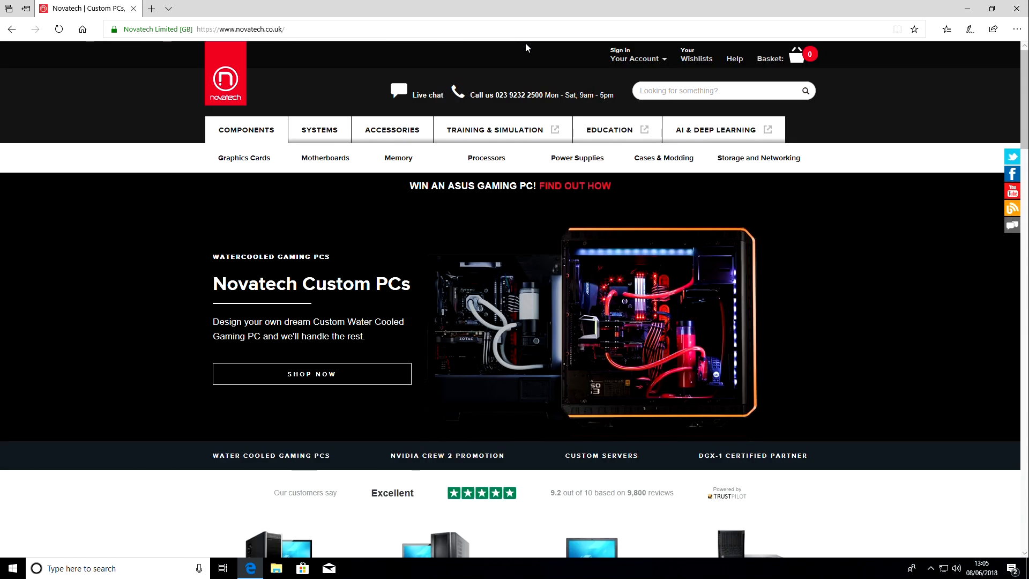
Open Device Manager from the Start button's quick system-tools menu
right_click(11, 568)
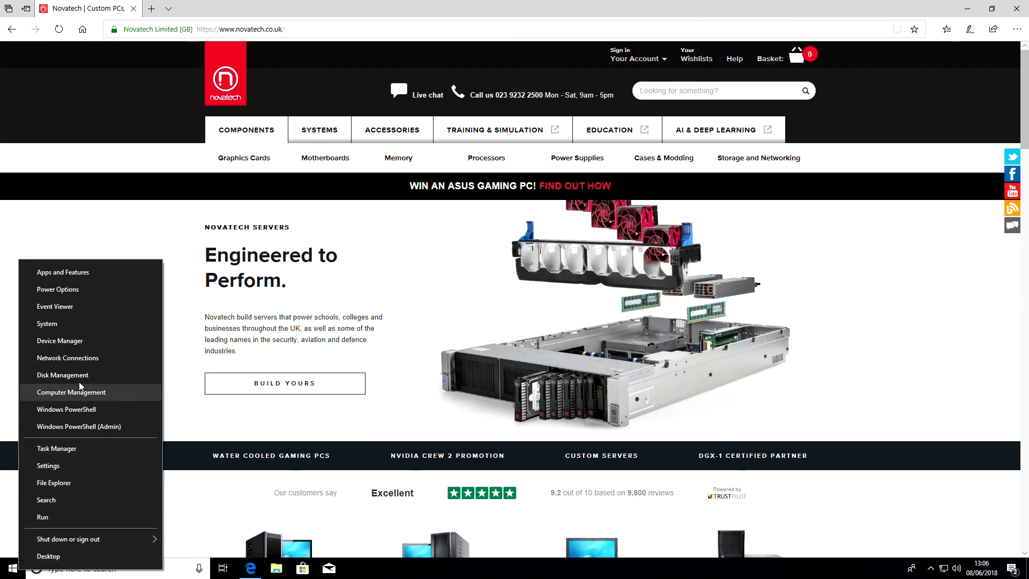
left_click(59, 341)
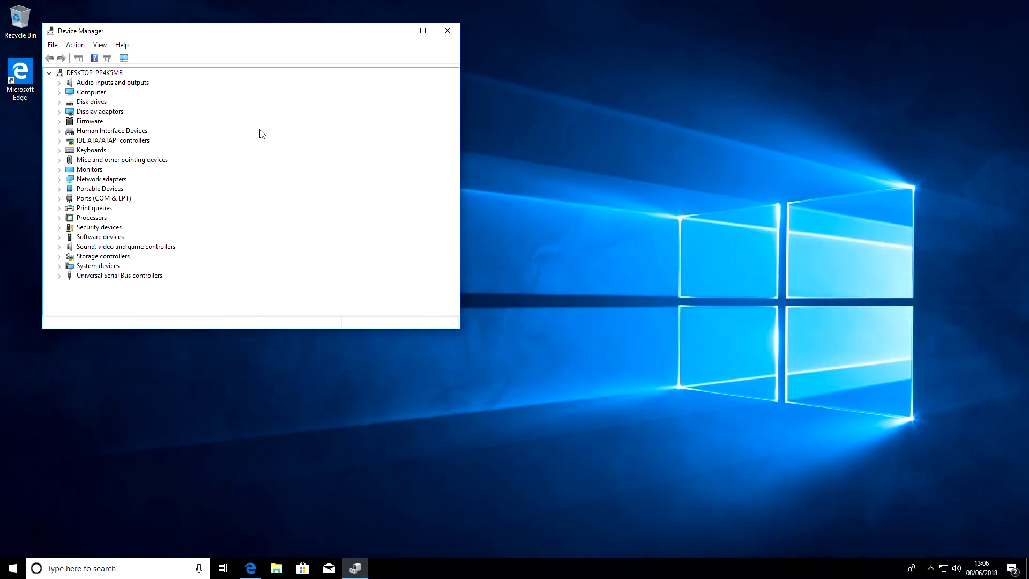
mouse_move(113, 99)
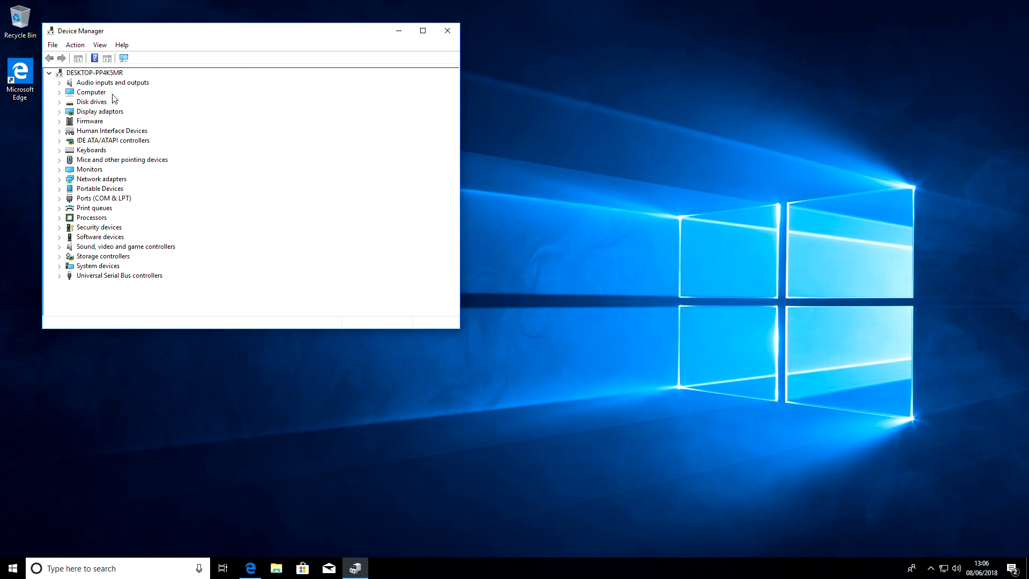
Expand Display adaptors to show the Microsoft Basic Display Adapter, then bring up Start
left_click(59, 111)
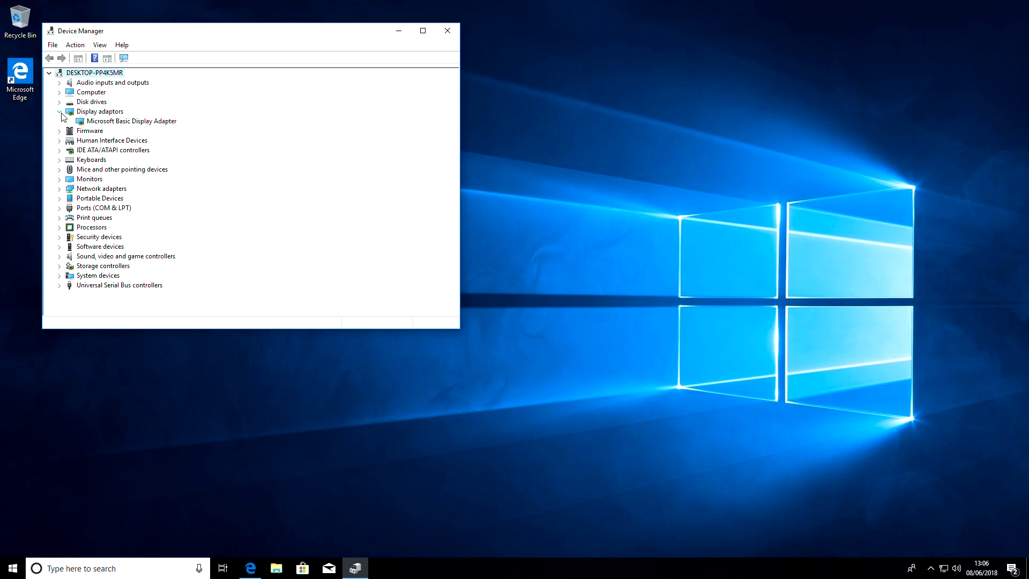
left_click(11, 567)
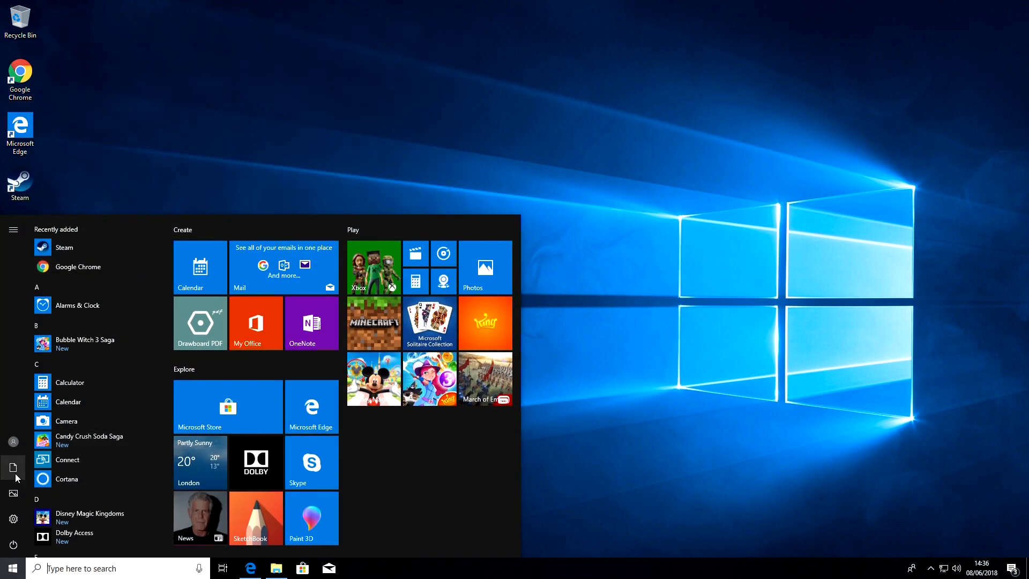
Browse Documents and Local Disk (C:) in File Explorer, ending on This PC
left_click(13, 467)
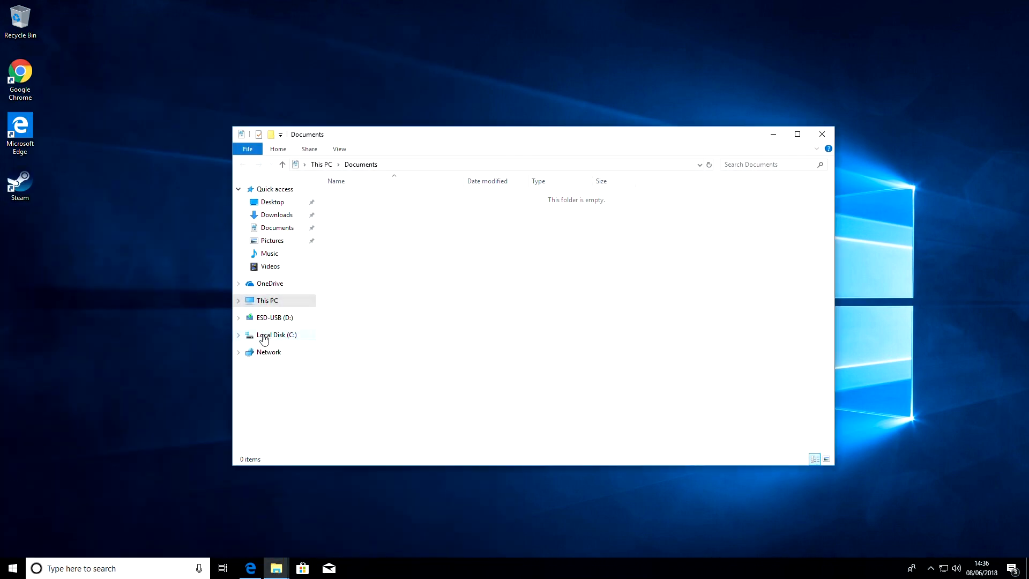
left_click(277, 334)
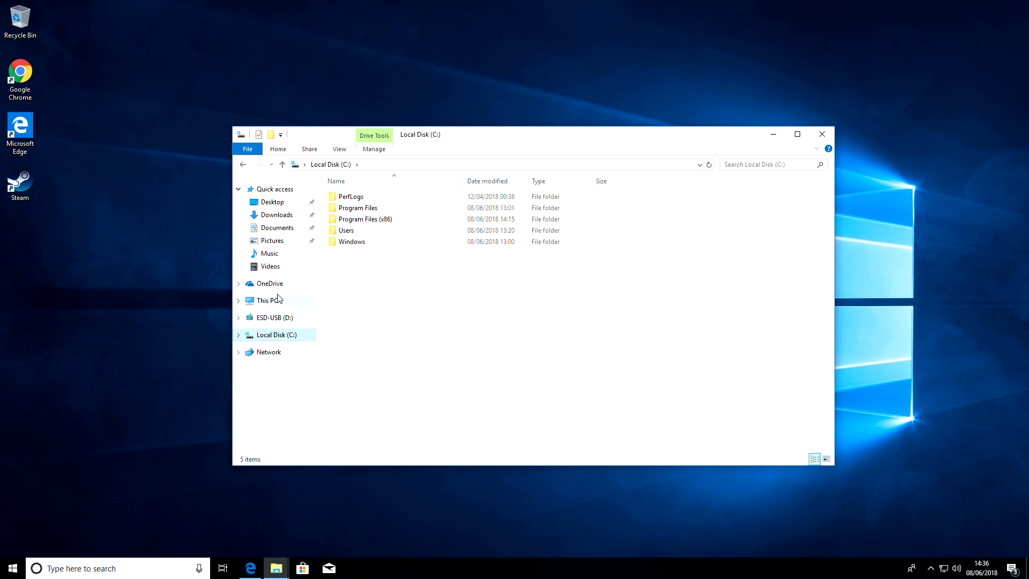
left_click(267, 300)
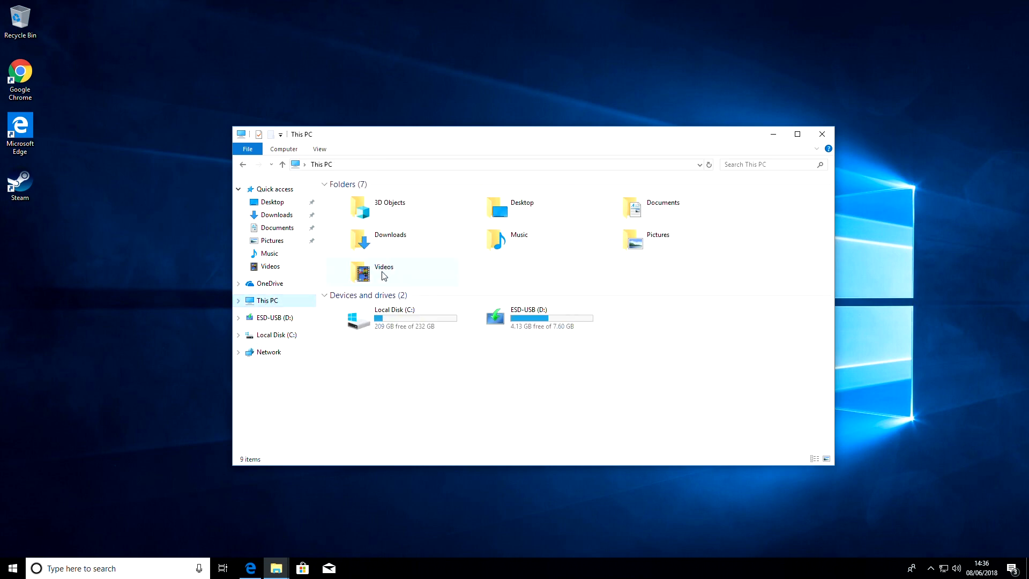
mouse_move(392, 319)
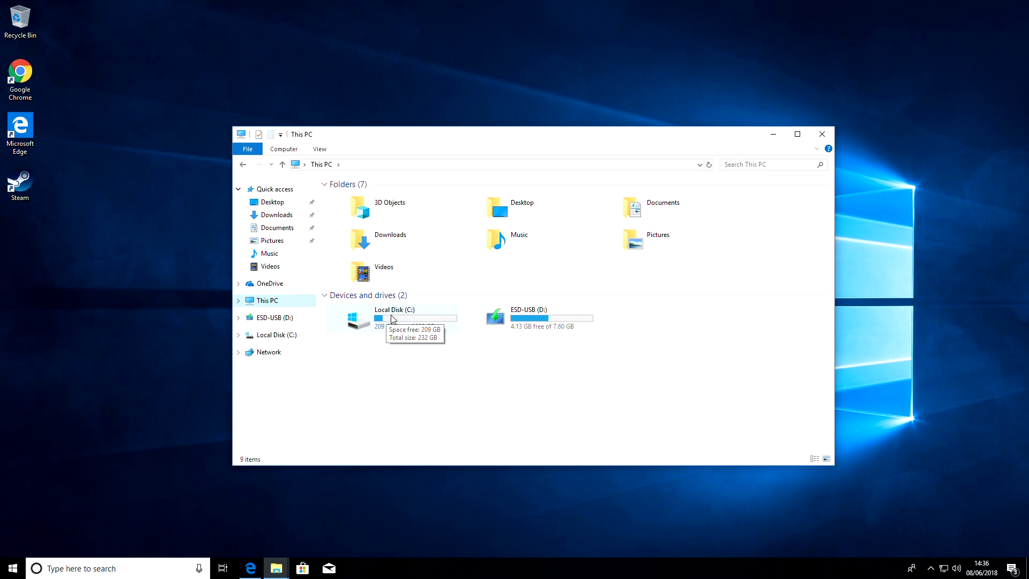
Open Disk Management and initialise the 1863 GB Disk 1 as GPT
right_click(12, 567)
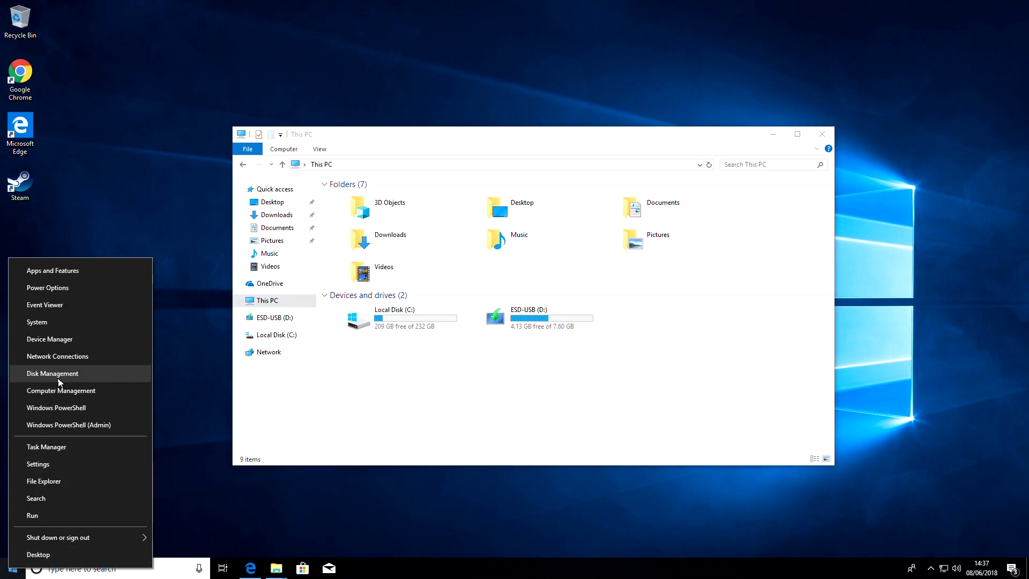
left_click(53, 374)
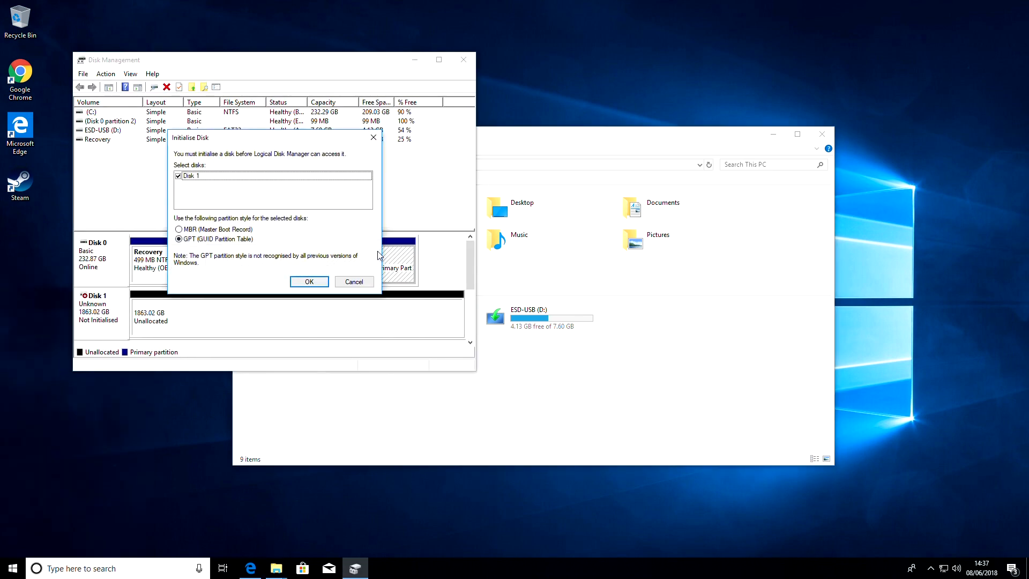
mouse_move(260, 191)
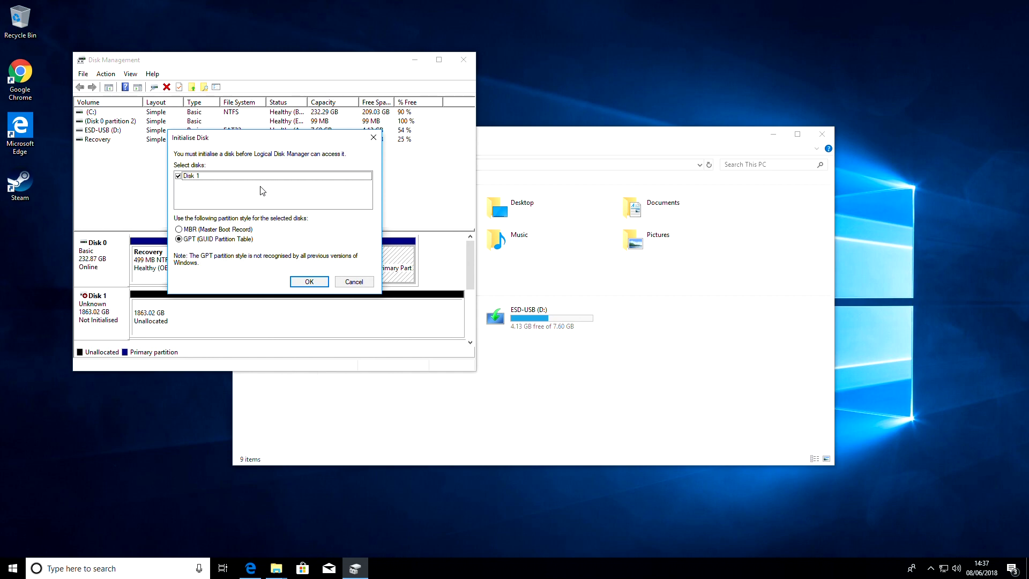
left_click(309, 280)
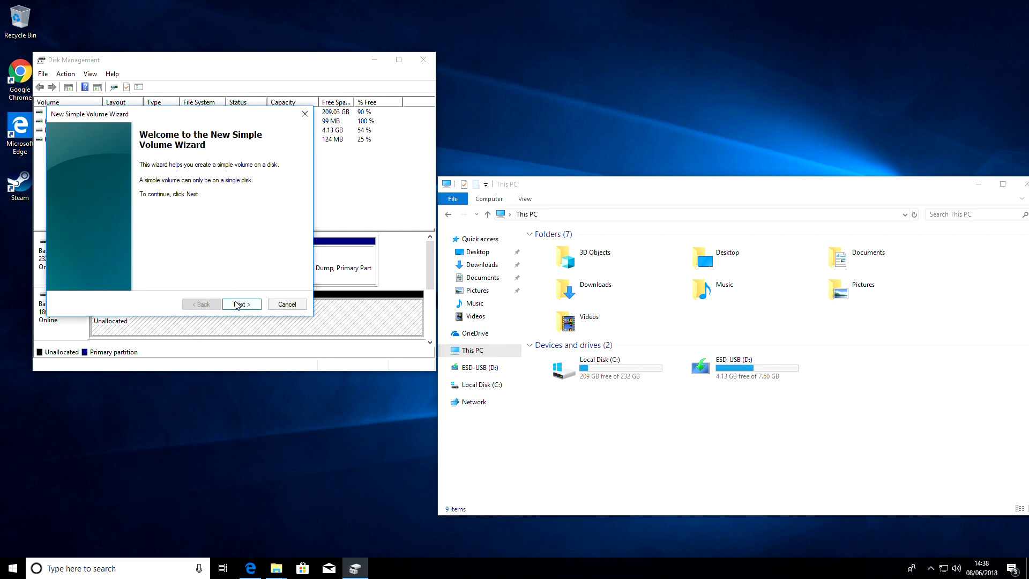
Create a full-size 1863 GB NTFS quick-formatted volume labelled New Volume as drive E
left_click(240, 303)
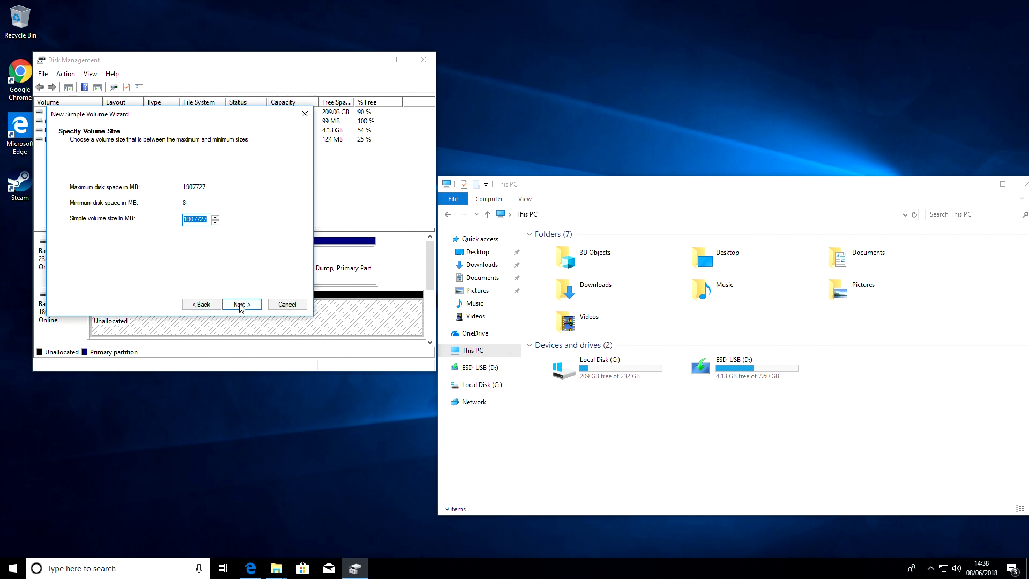
left_click(241, 303)
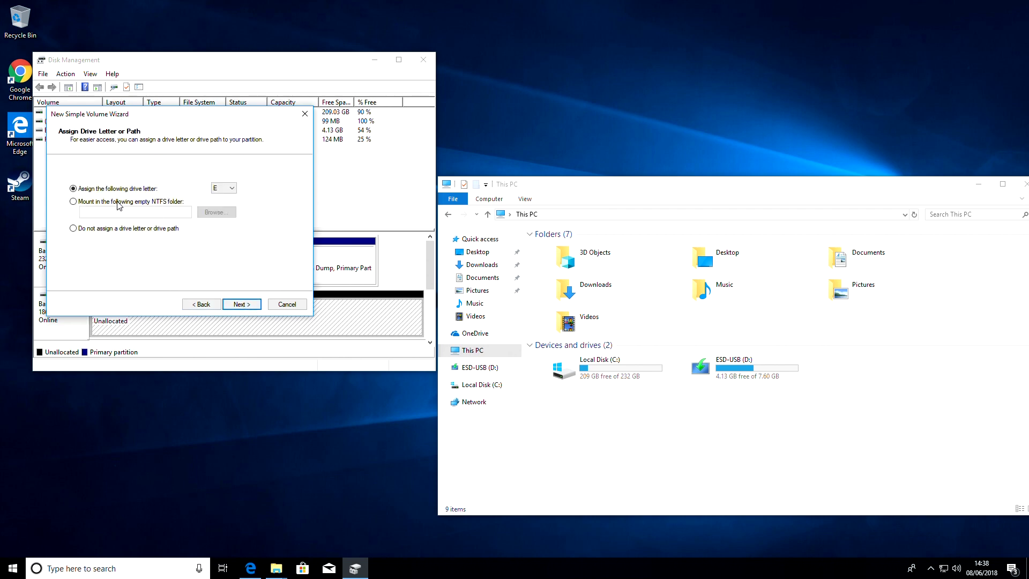
left_click(230, 187)
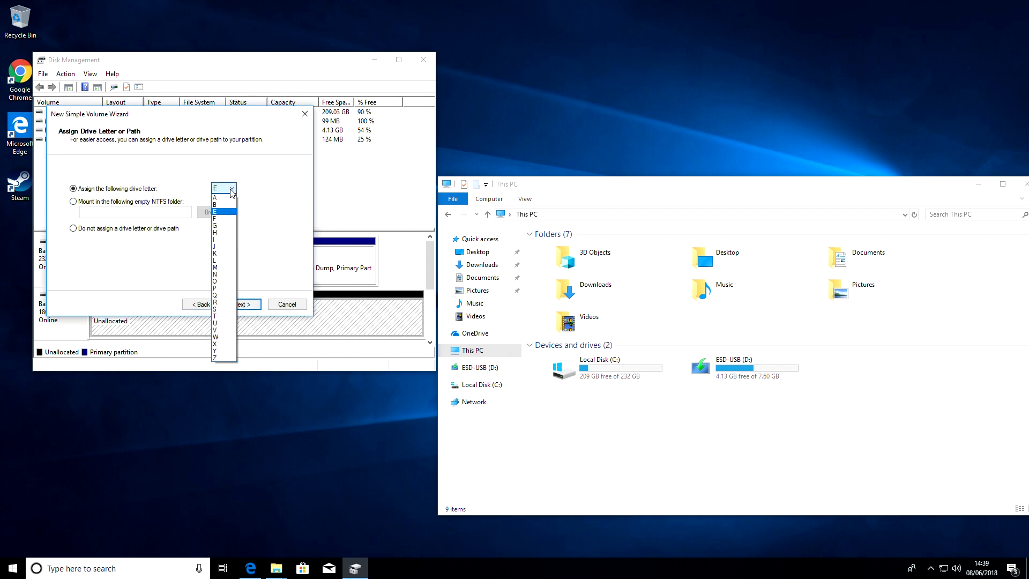
left_click(242, 304)
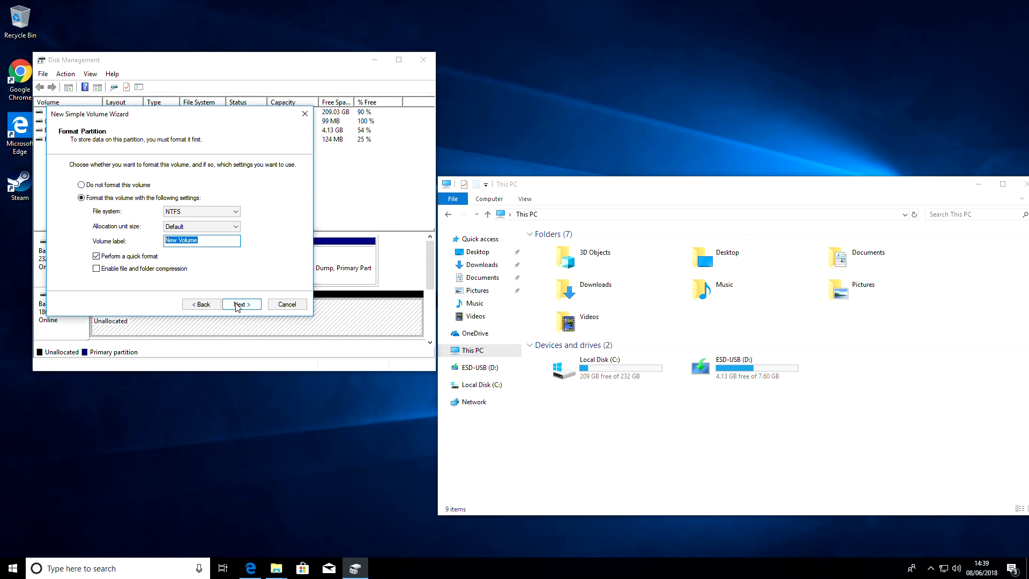
left_click(241, 304)
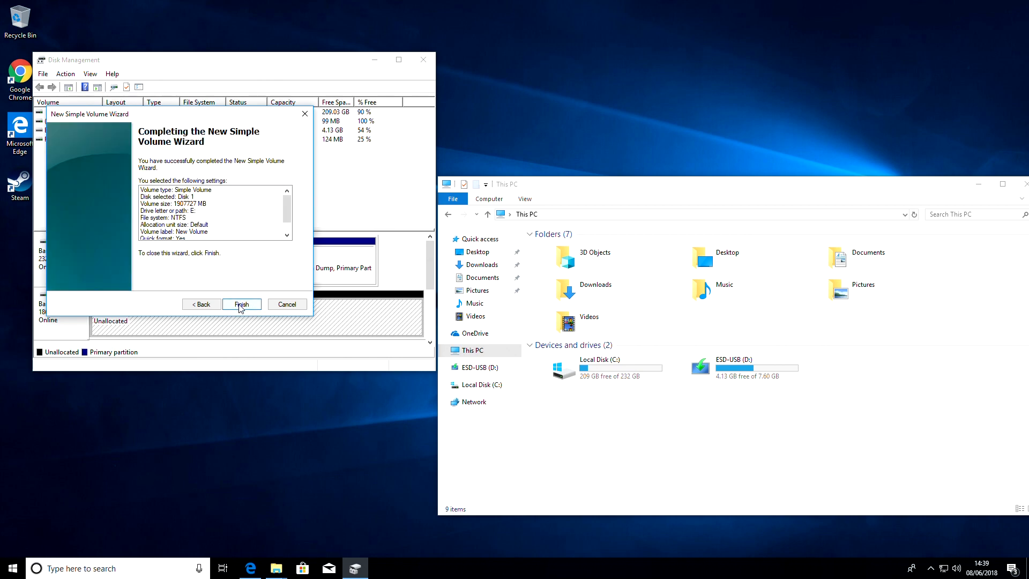
left_click(240, 304)
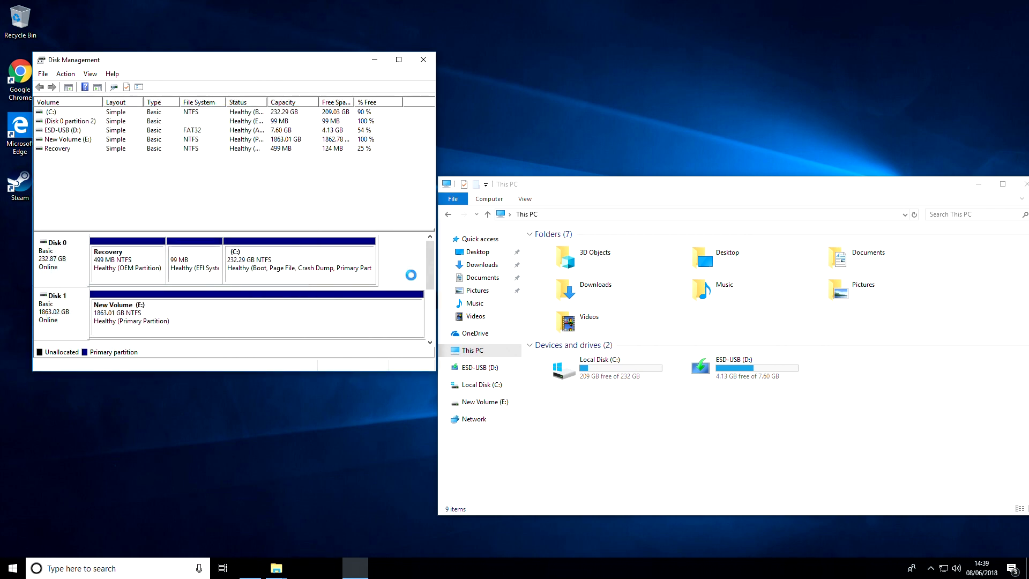